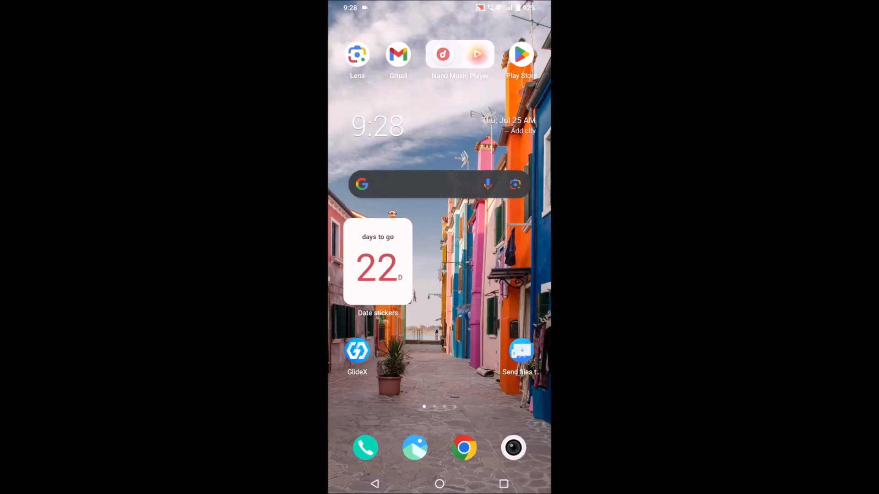
Launch the Google Play Store from the Android home screen.
left_click(512, 447)
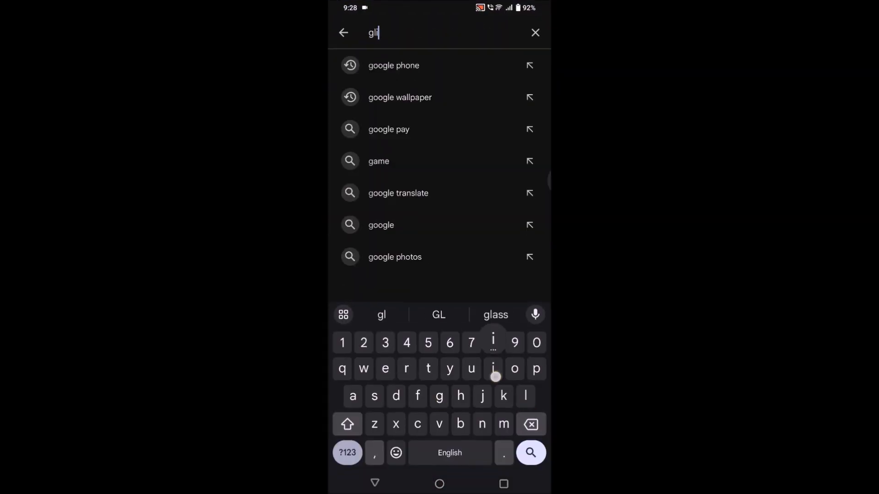
Search Play Store for "glidex", find GlideX's page and launch the installed app.
type("dex")
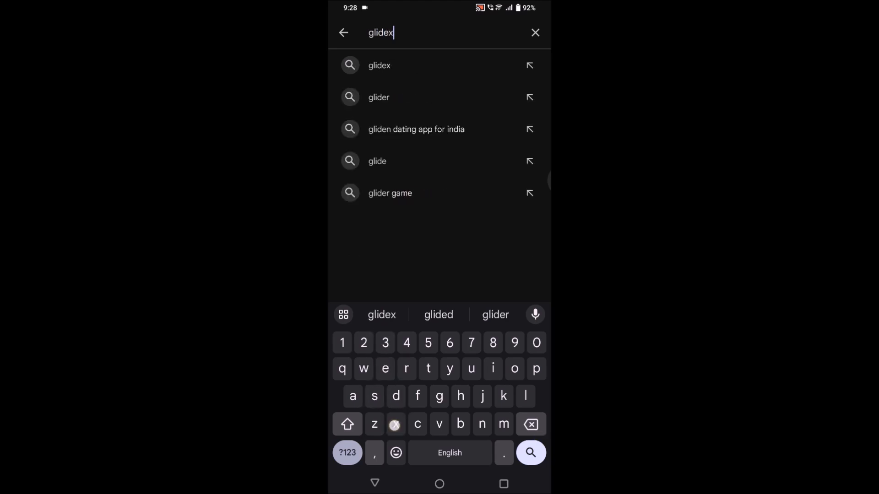
left_click(379, 65)
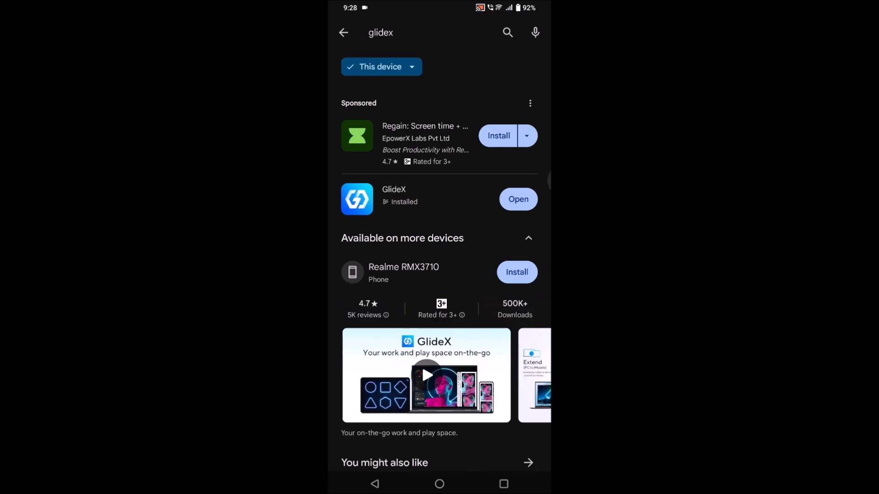
left_click(394, 188)
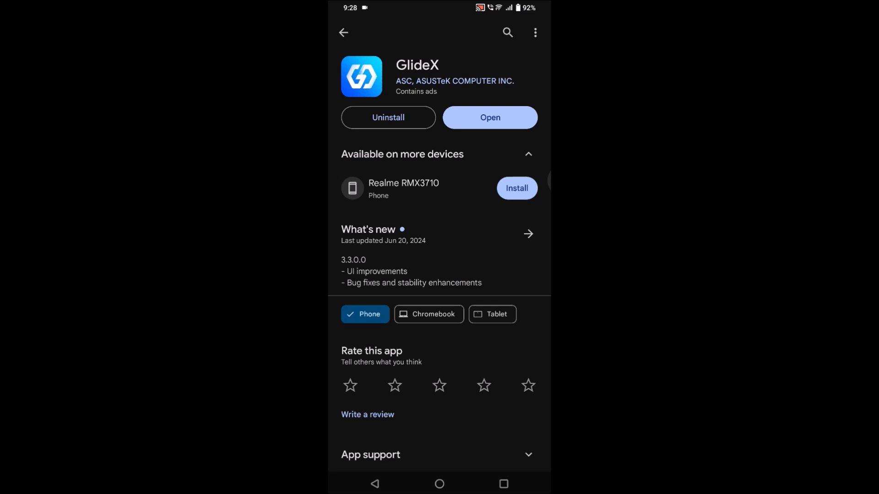
left_click(489, 117)
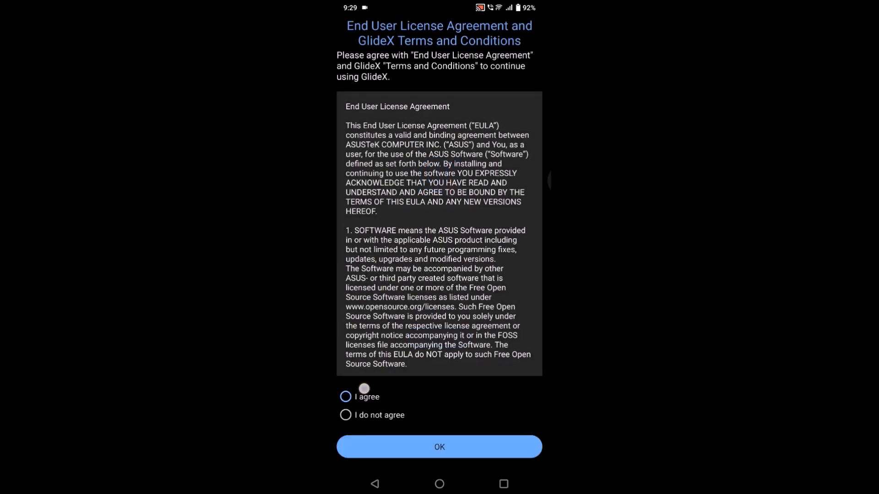
Accept GlideX's license and privacy notice, then choose Get it from Microsoft.
left_click(439, 450)
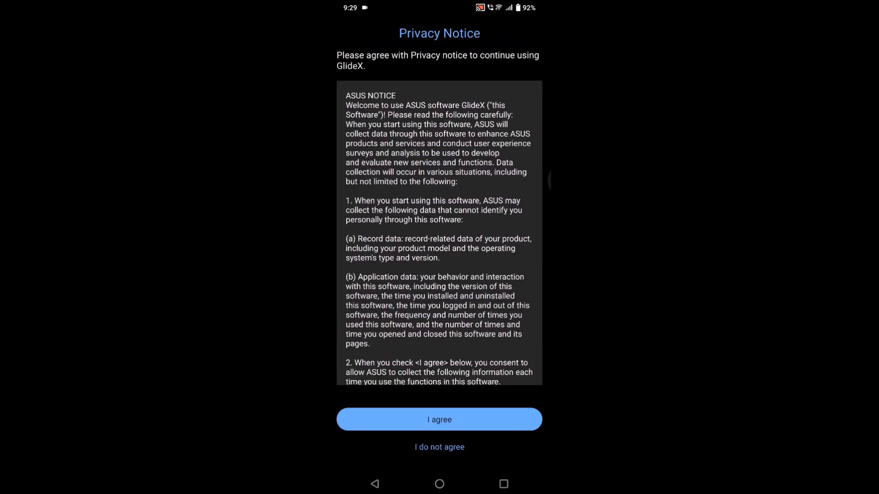
left_click(438, 419)
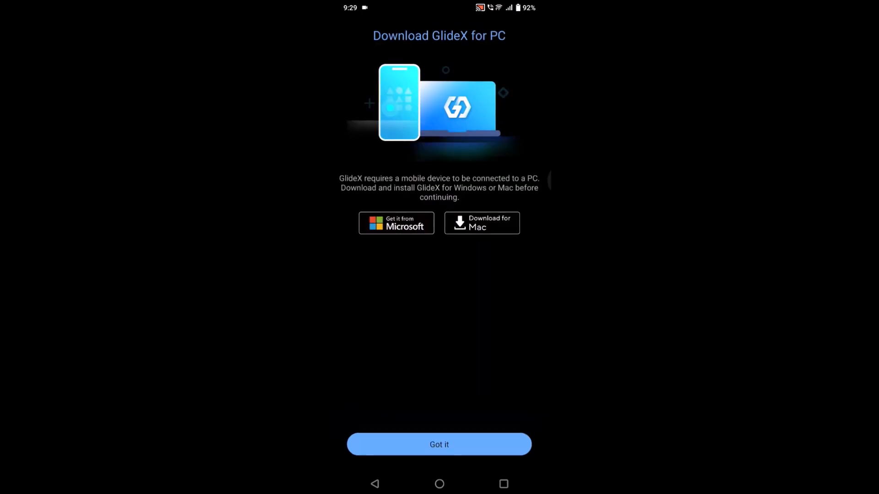
left_click(395, 222)
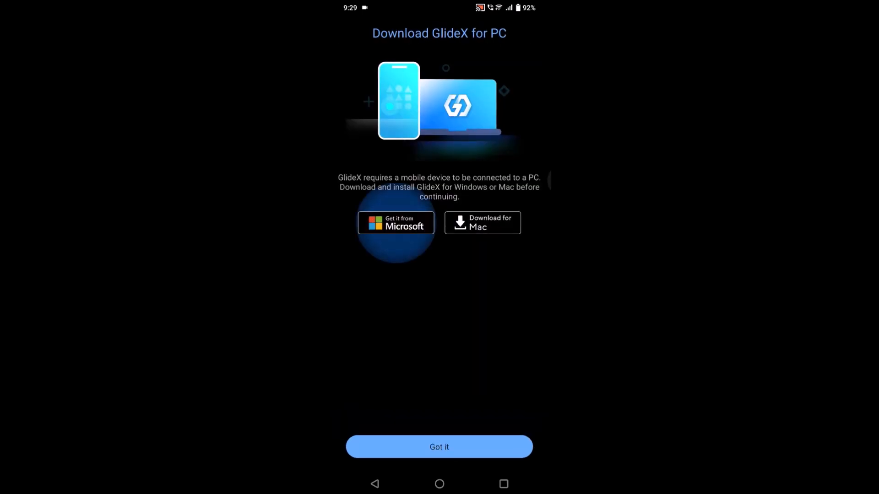
left_click(395, 222)
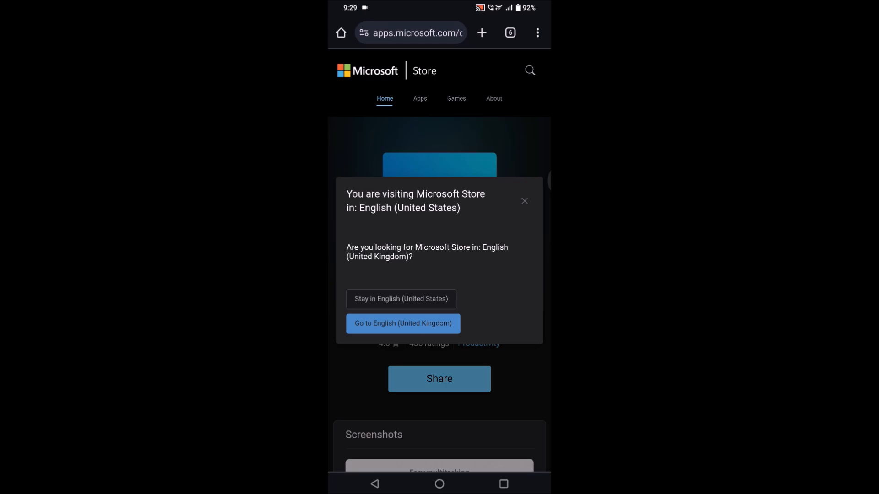
Dismiss the store region popup and share the GlideX store link via Gmail.
left_click(525, 200)
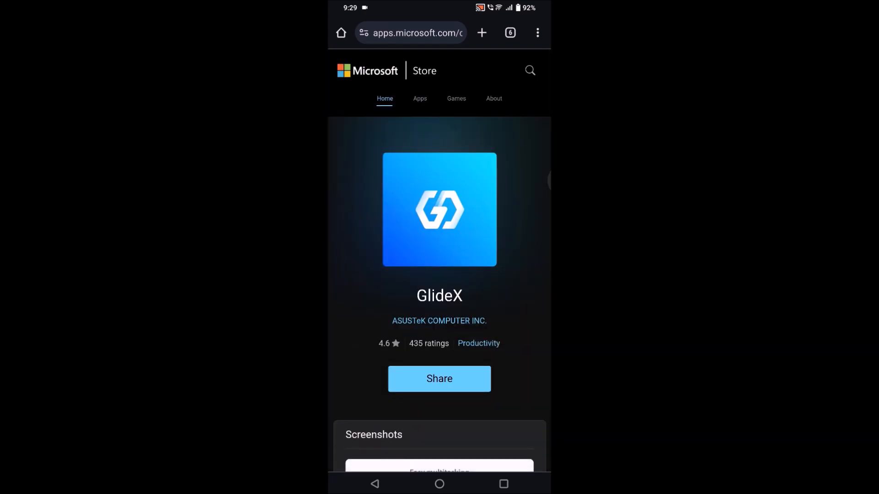
left_click(438, 378)
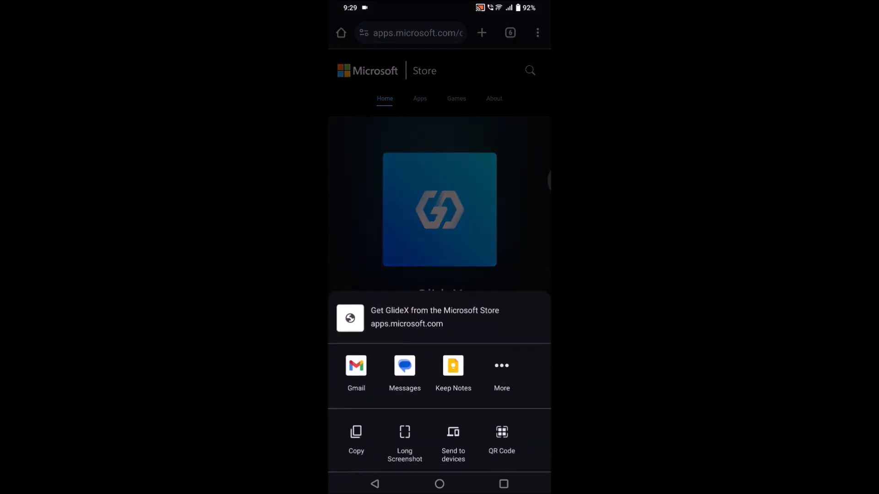
left_click(356, 365)
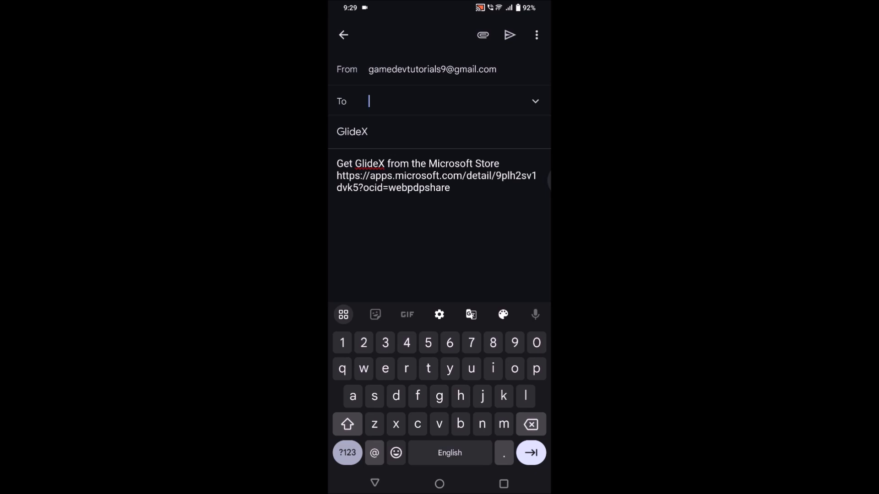
Email the GlideX store link to a recipient and follow the link on the laptop.
type("ga")
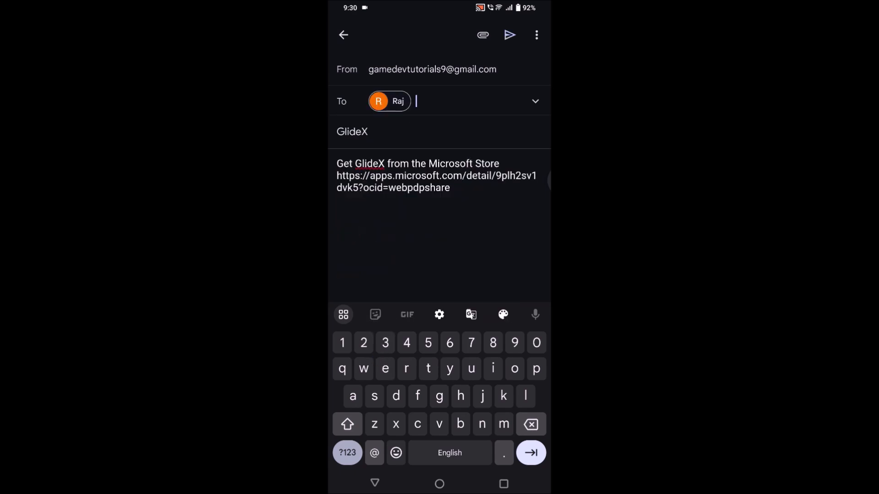
left_click(438, 181)
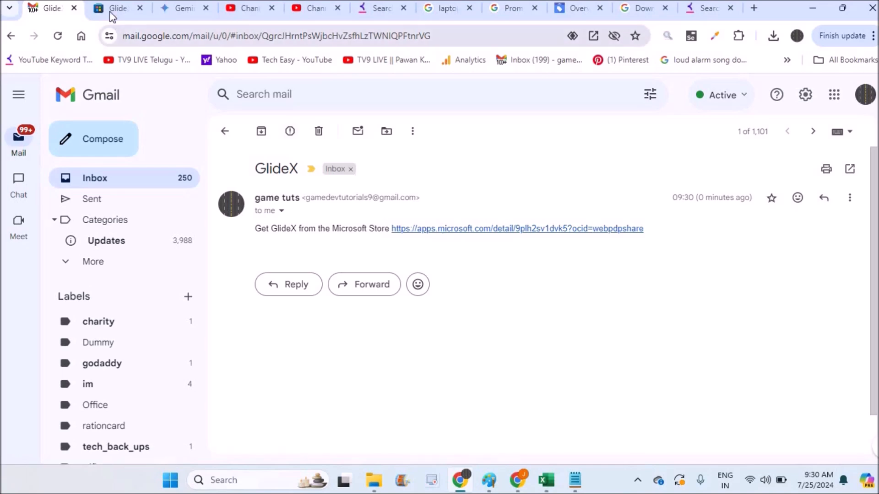
left_click(516, 229)
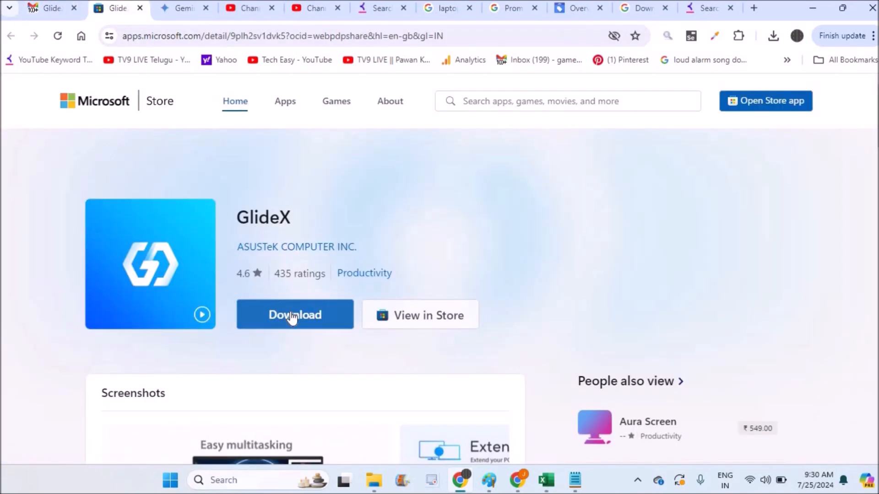
Download GlideX Installer (1).exe on the laptop and run it from Chrome's downloads.
left_click(294, 314)
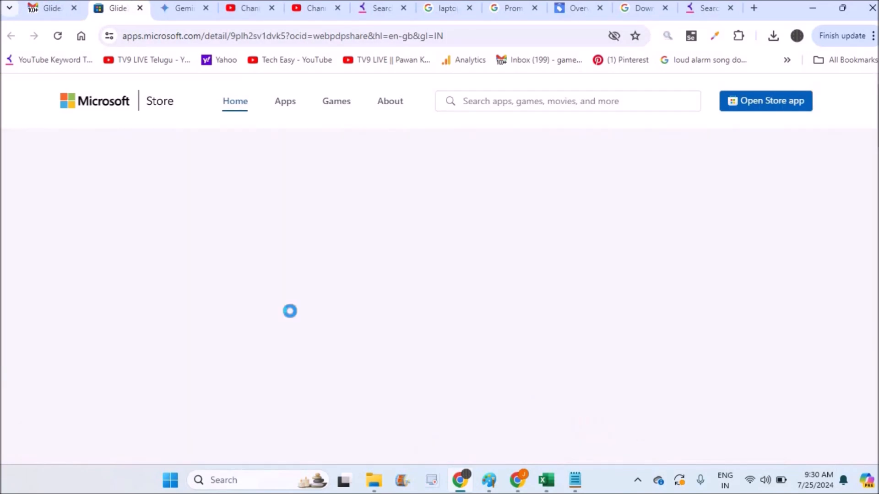
left_click(293, 314)
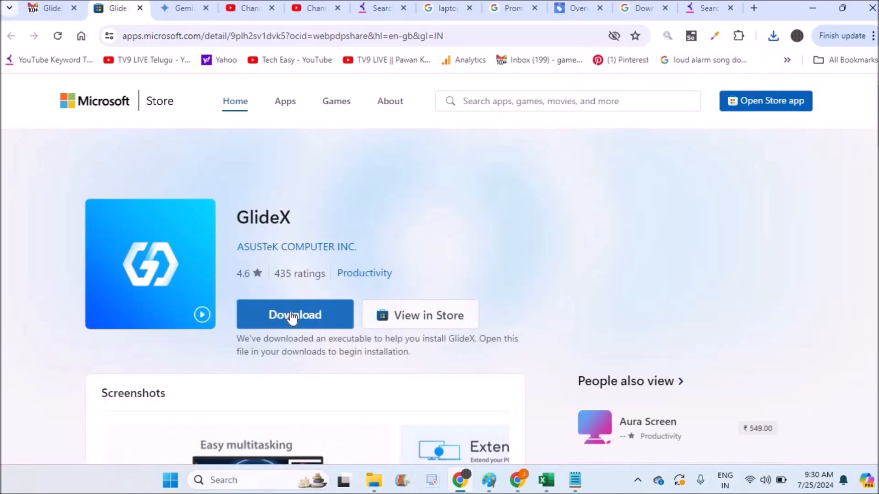
left_click(772, 36)
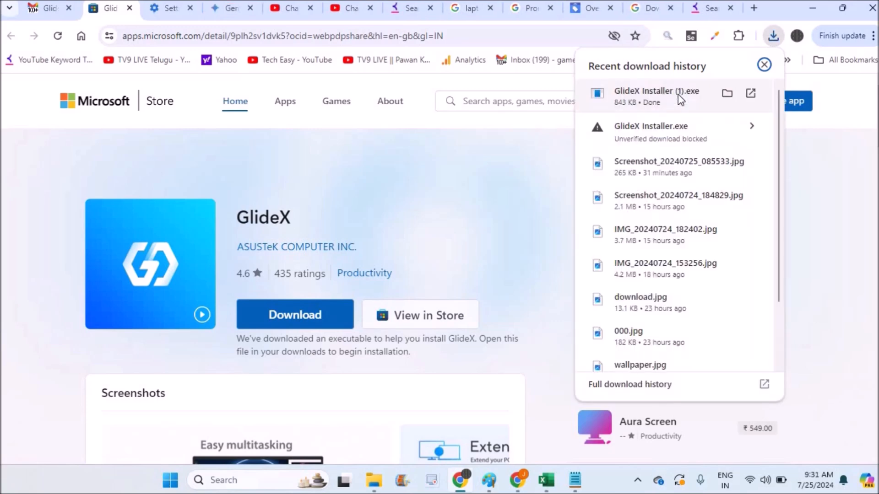
left_click(763, 64)
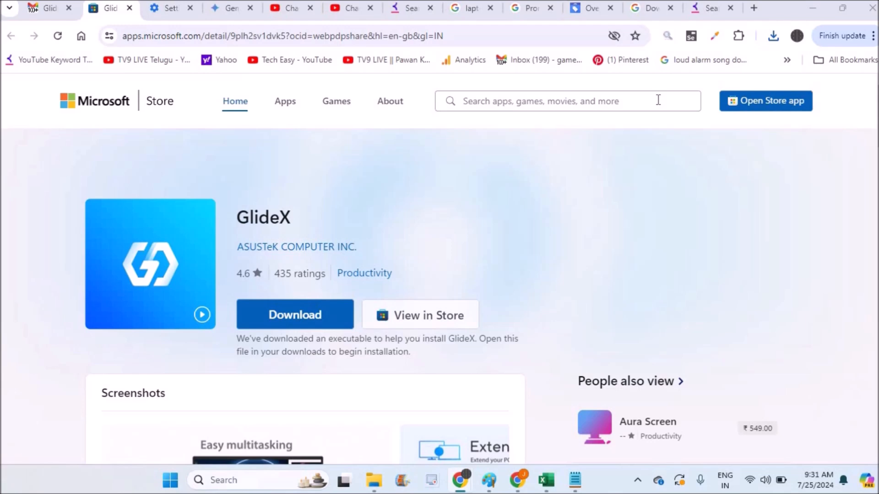
left_click(294, 314)
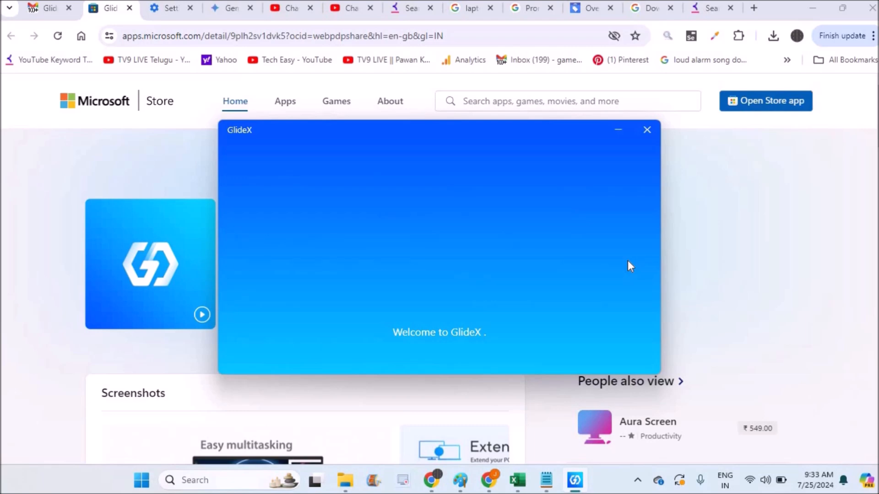
Continue past the welcome screen, choose Global service and acknowledge the New updates notice.
left_click(647, 129)
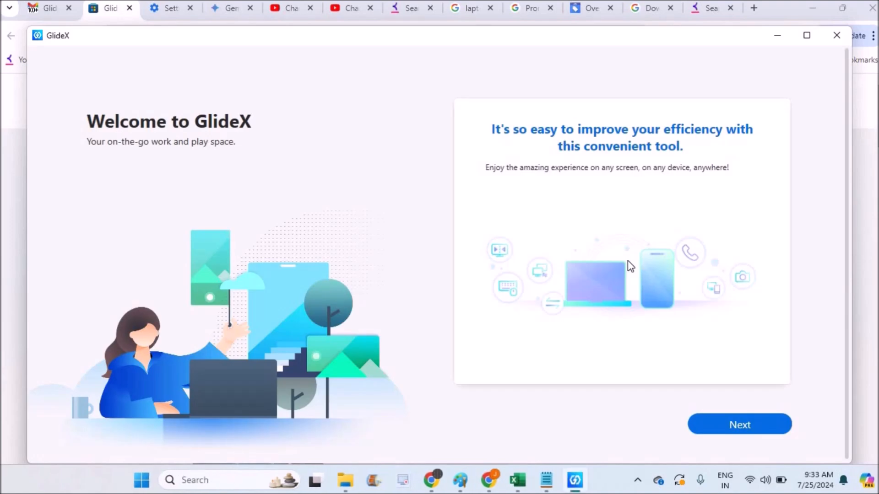
mouse_move(626, 307)
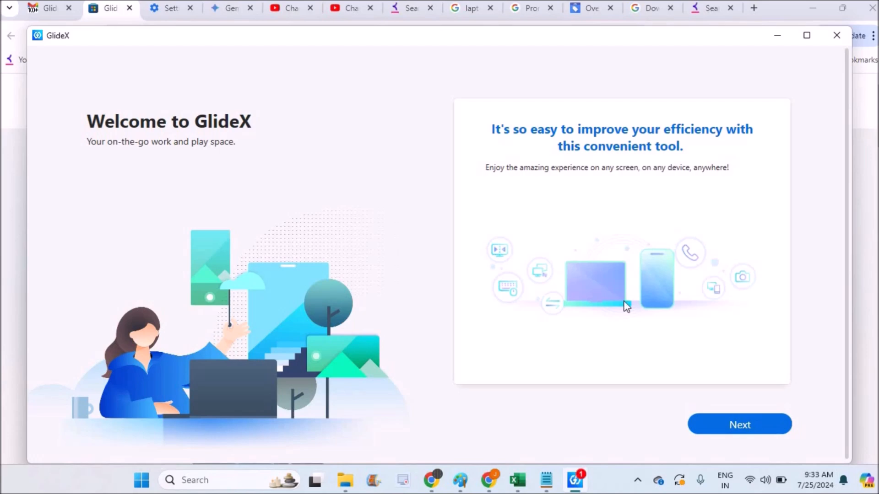
left_click(739, 423)
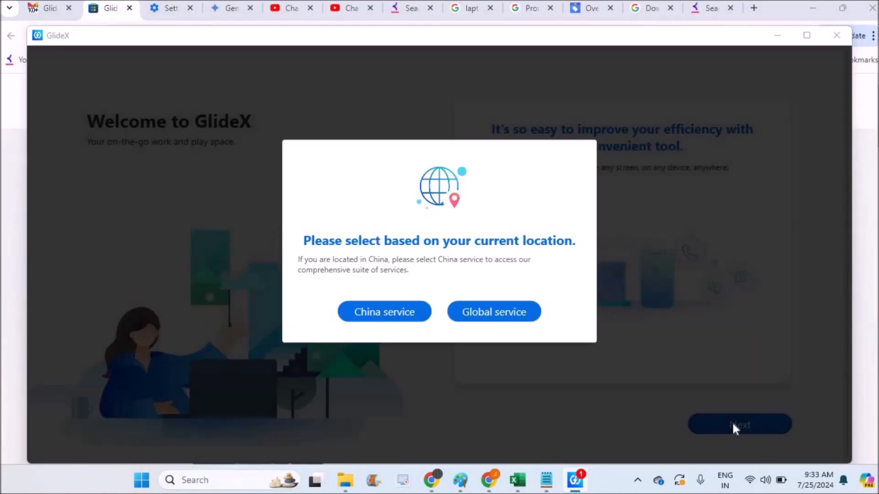
mouse_move(493, 311)
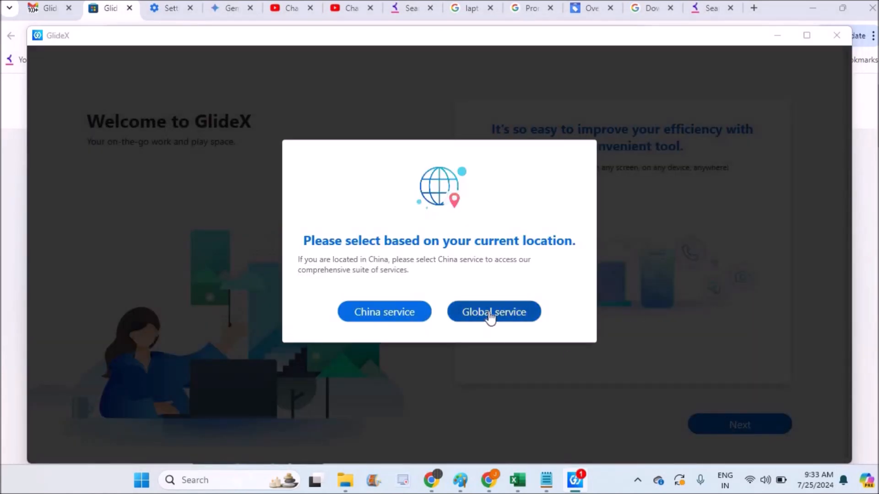
left_click(494, 311)
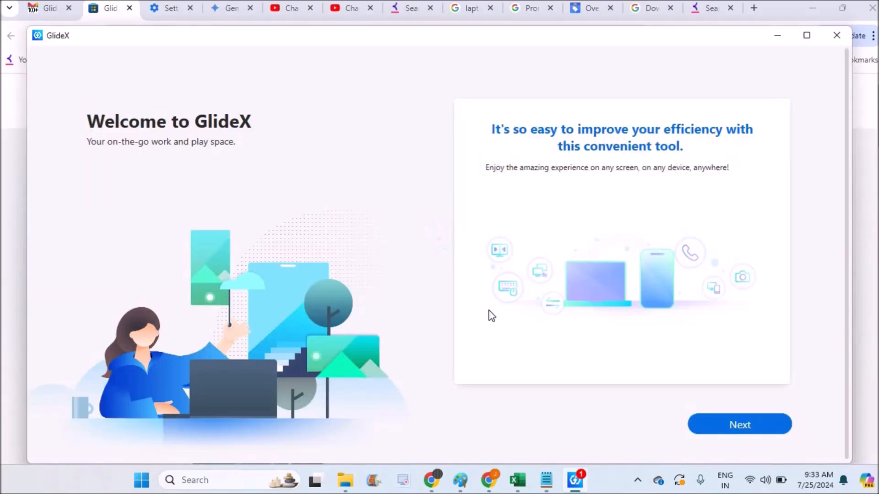
left_click(739, 424)
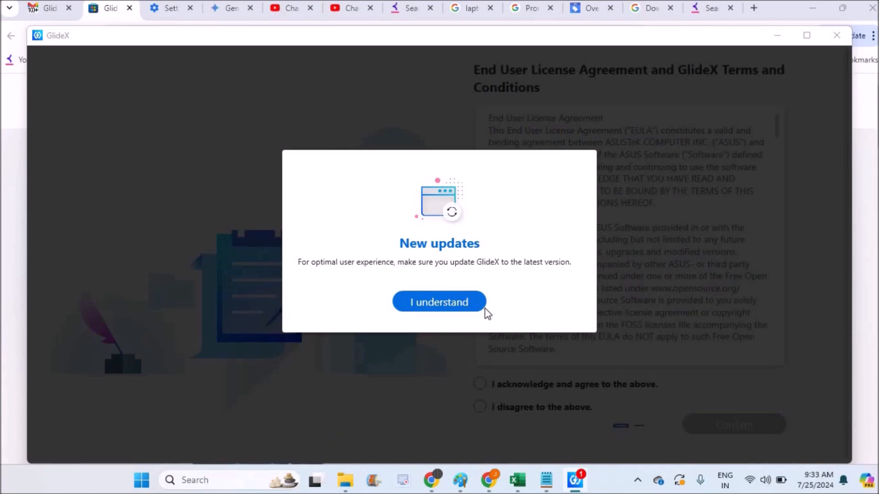
left_click(439, 301)
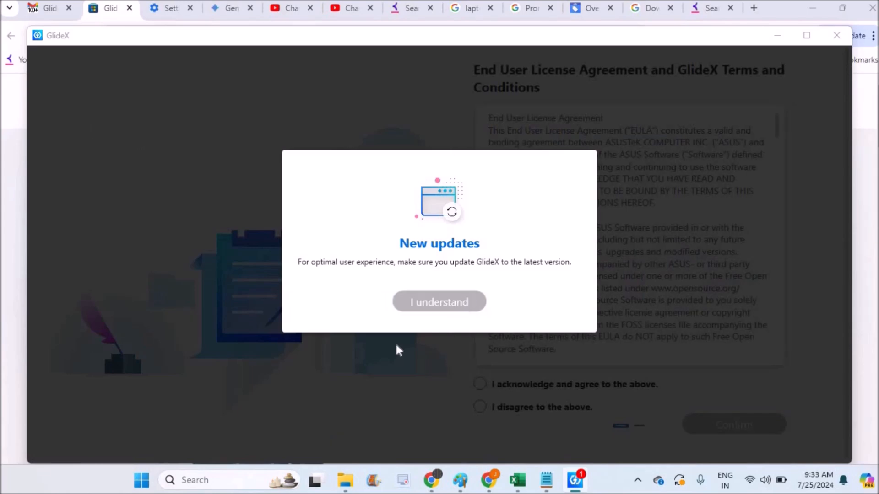
left_click(439, 302)
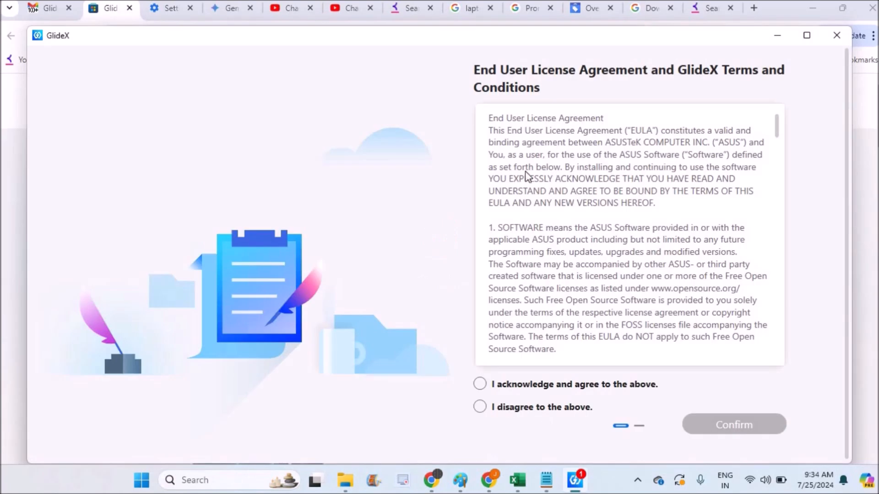
Accept and confirm GlideX's license agreement and privacy notice on the PC.
left_click(480, 383)
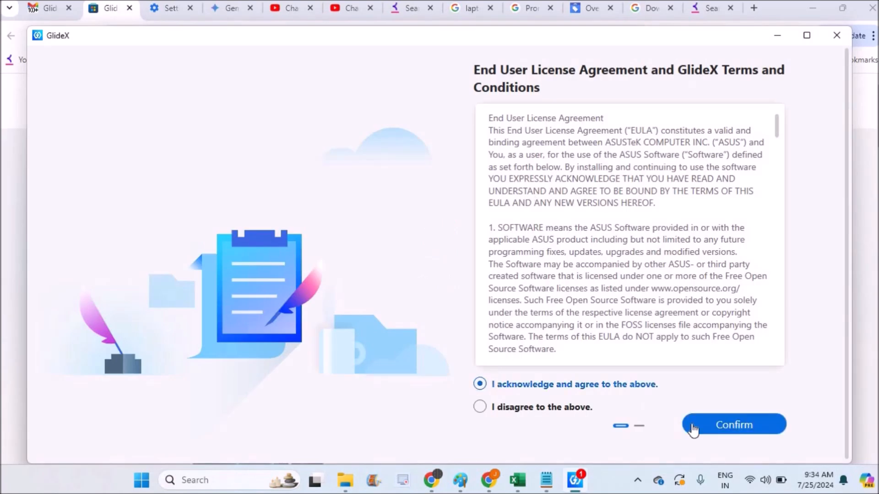
left_click(733, 424)
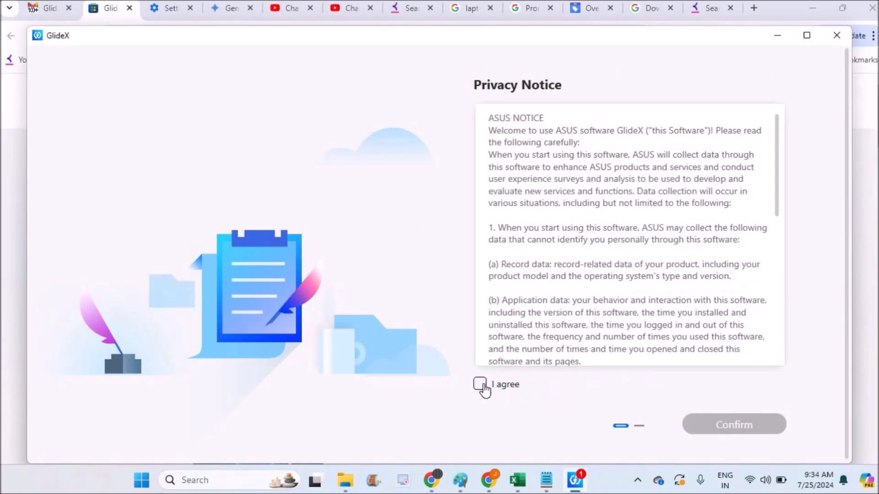
left_click(479, 383)
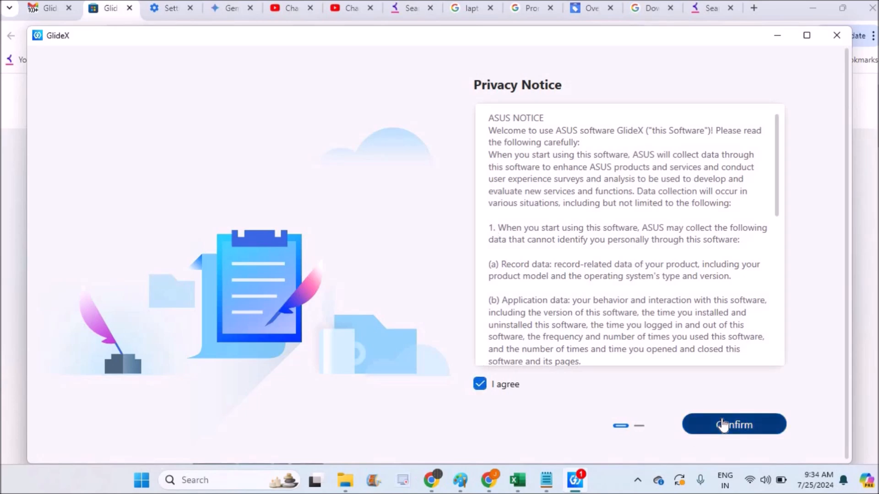
left_click(733, 424)
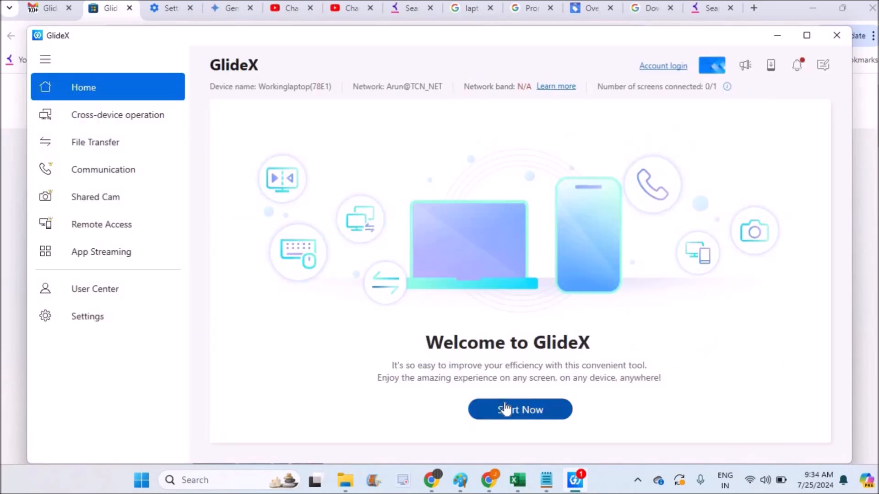
Start GlideX, go through the intro slides and choose the File Transfer function.
left_click(518, 410)
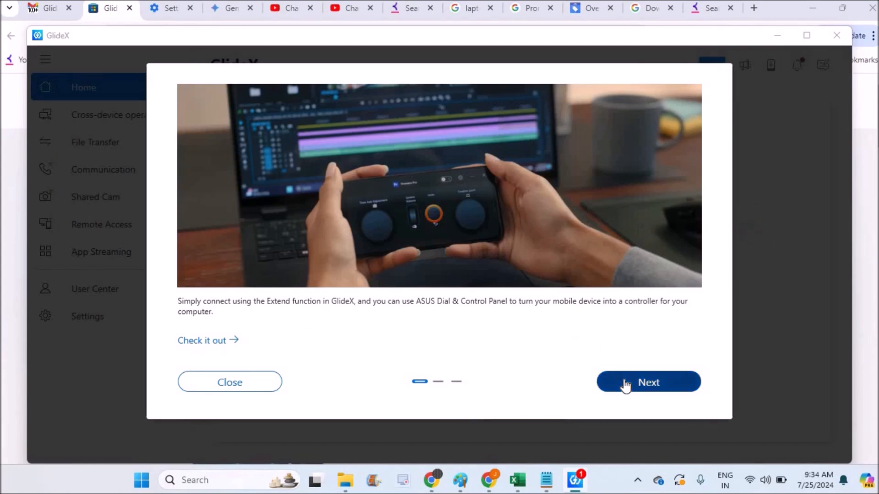
left_click(648, 382)
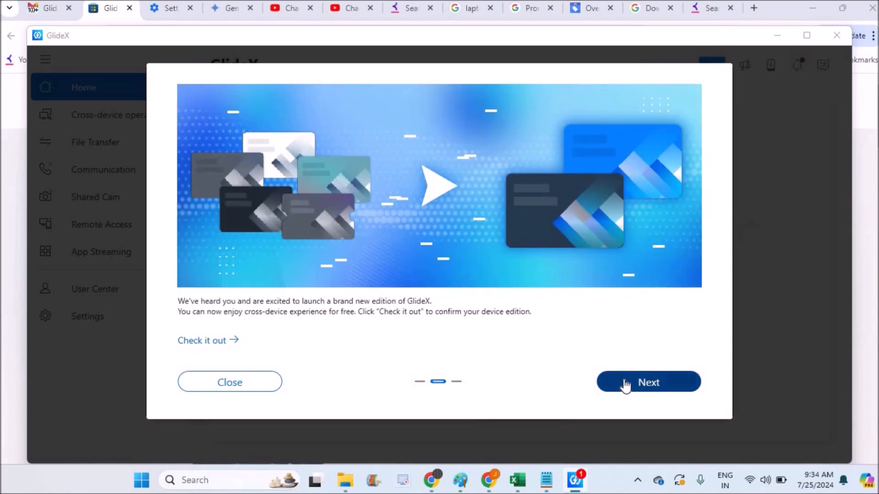
left_click(647, 383)
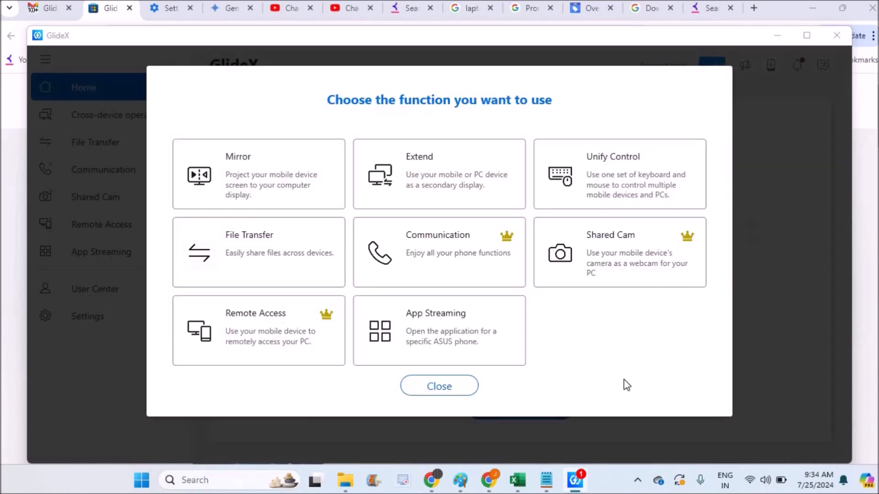
mouse_move(322, 240)
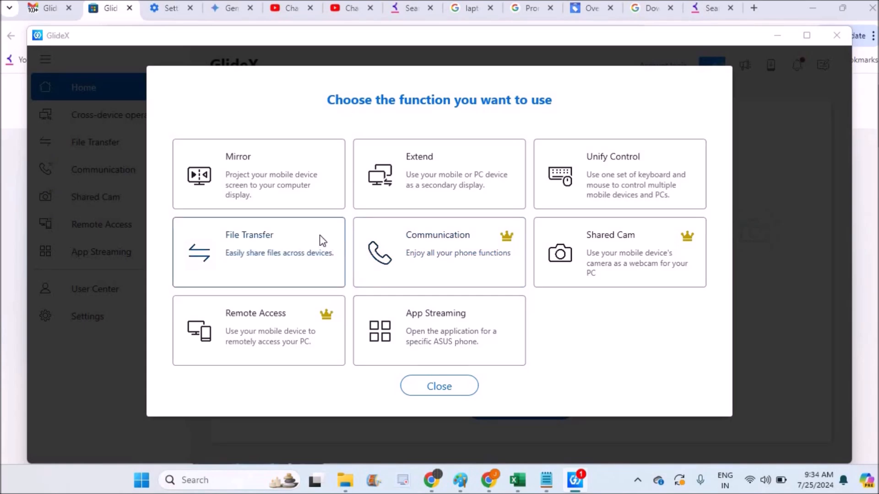
mouse_move(301, 261)
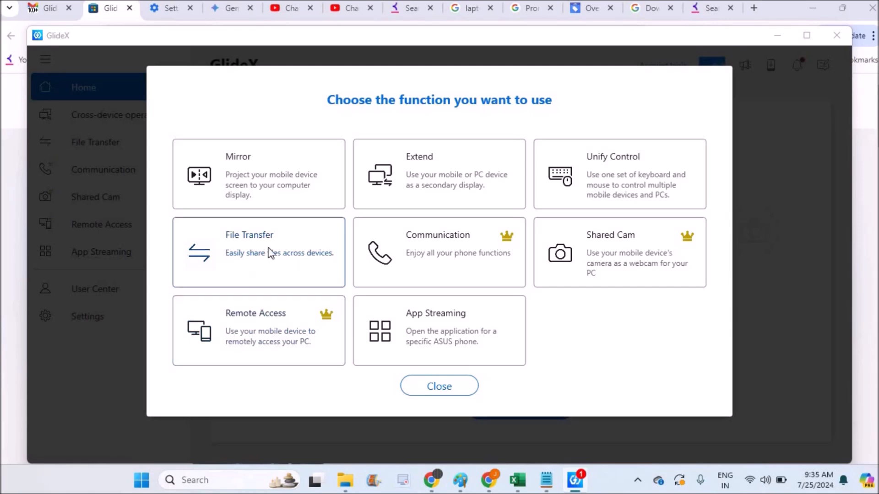
left_click(258, 252)
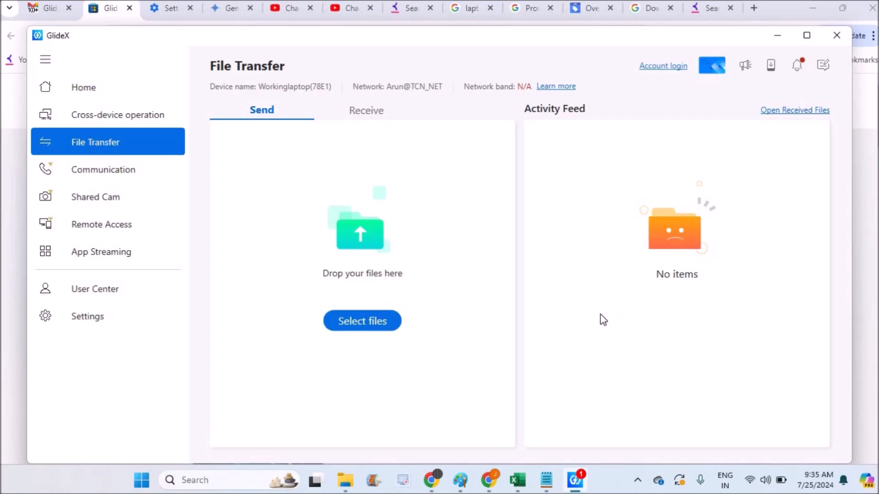
mouse_move(392, 258)
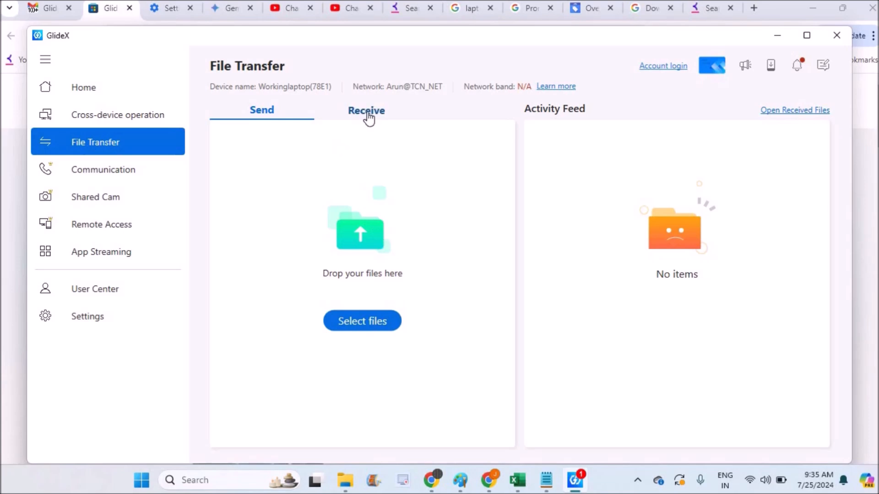
Switch the laptop's File Transfer page to the Receive tab.
left_click(366, 110)
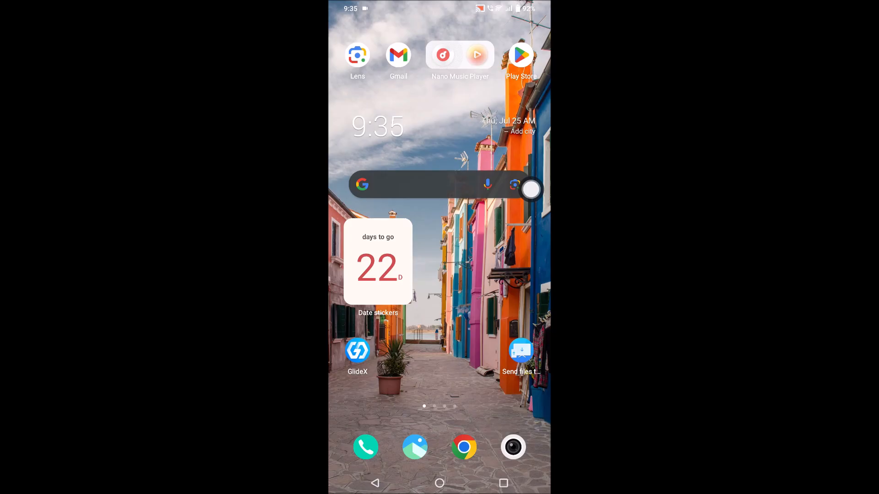
Launch GlideX, dismiss the PC-download reminder, allow nearby-device access and close the intro slides.
left_click(357, 351)
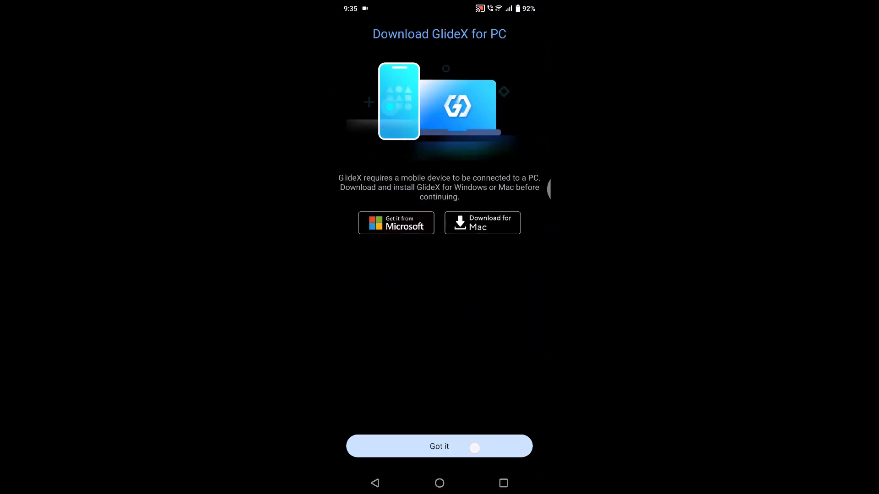
left_click(439, 445)
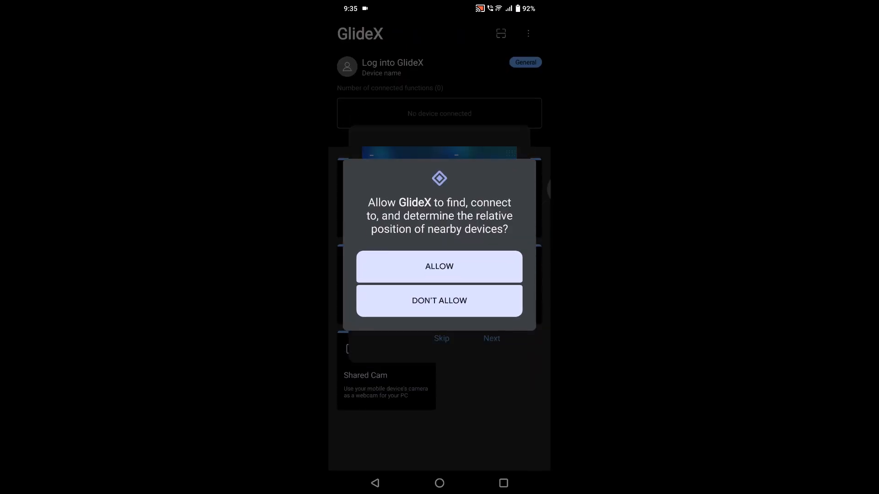
left_click(438, 266)
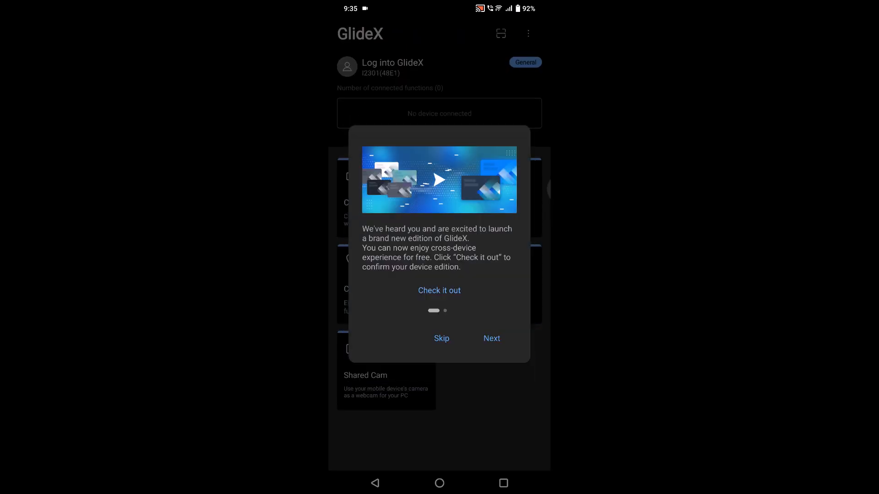
left_click(491, 338)
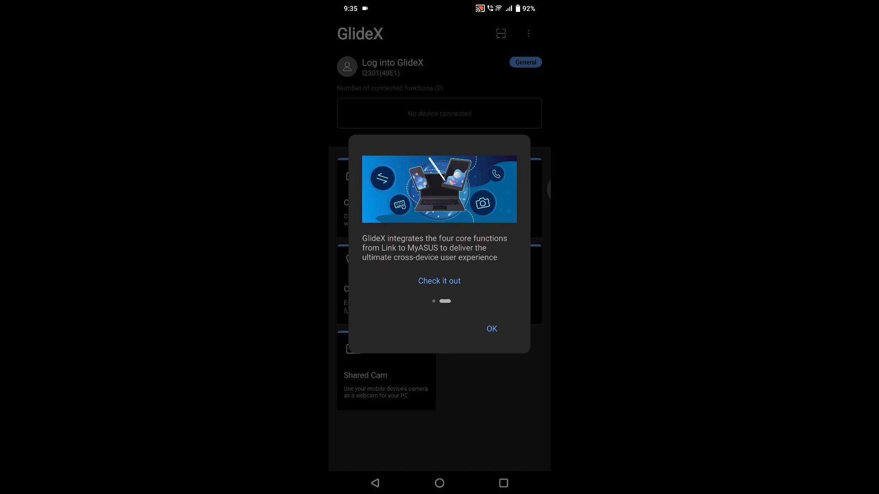
left_click(491, 329)
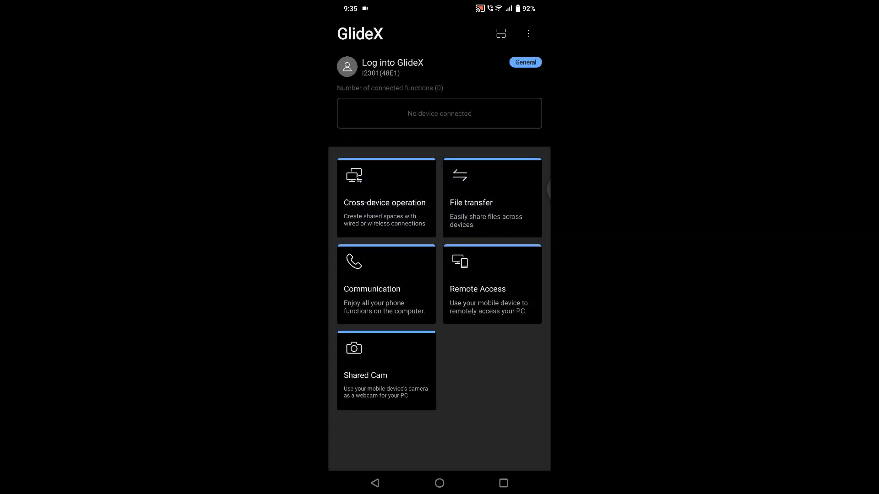
Enter File transfer and grant the location permission it requires.
left_click(491, 197)
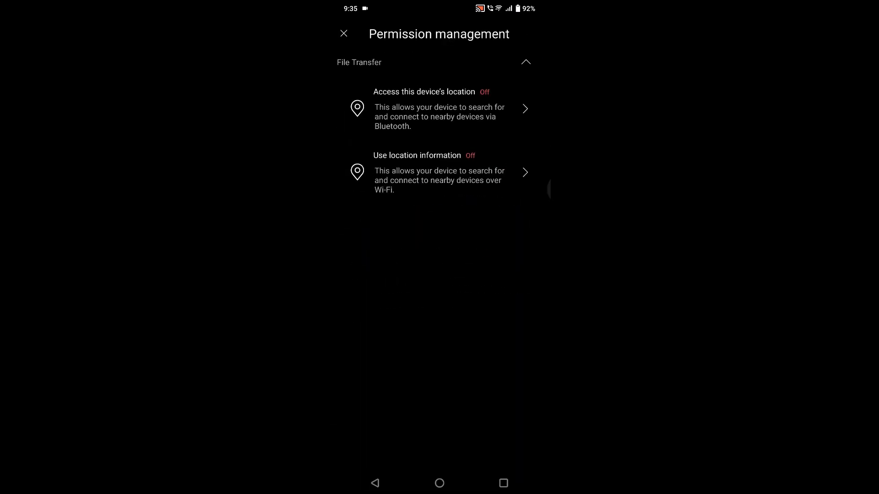
left_click(438, 108)
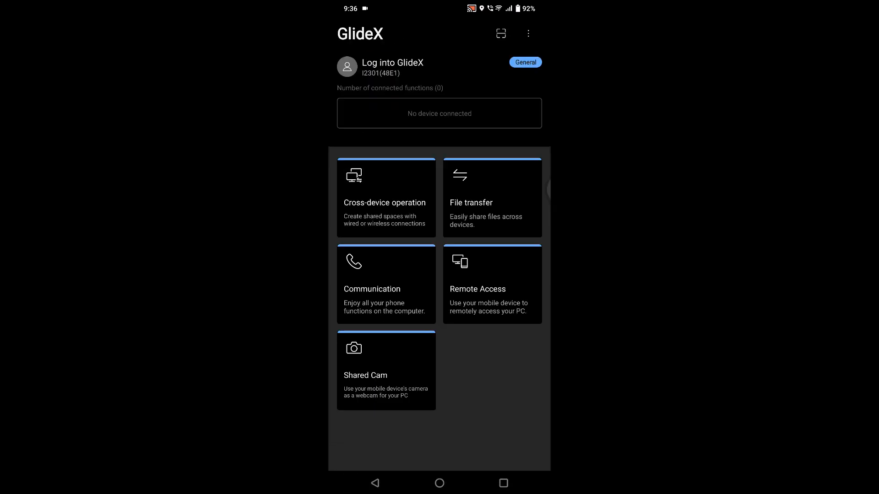
Send the photo IMG_20240724_182402.jpg from File transfer using the 'Transmit via pairing code' option.
left_click(491, 198)
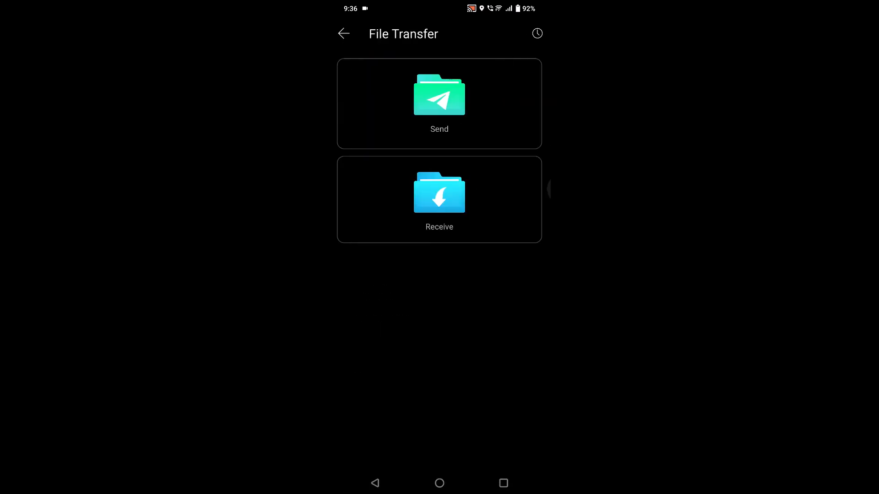
left_click(438, 103)
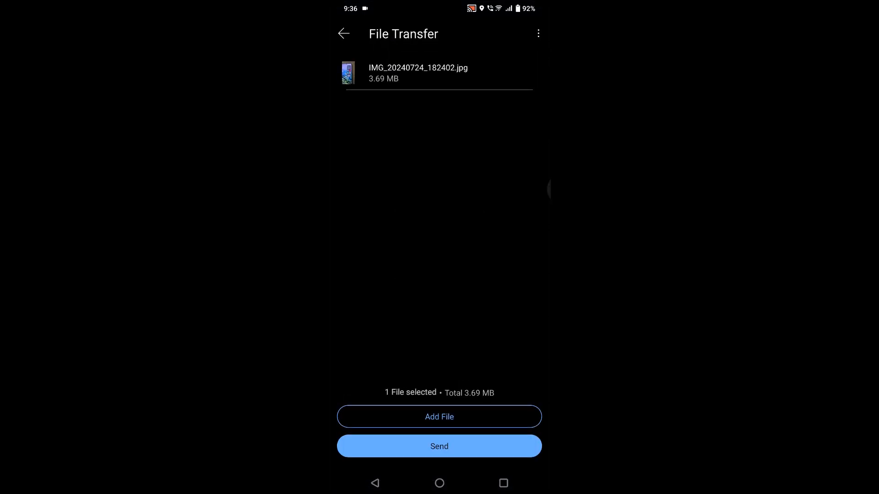
left_click(439, 446)
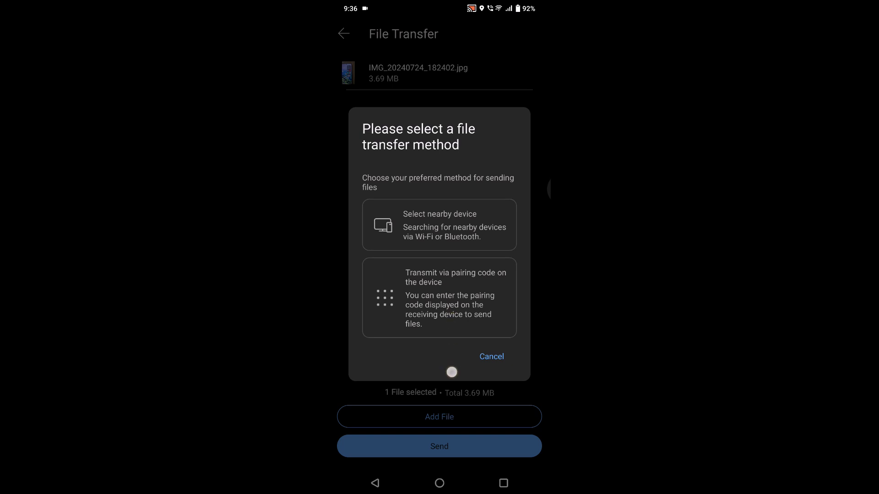
left_click(438, 297)
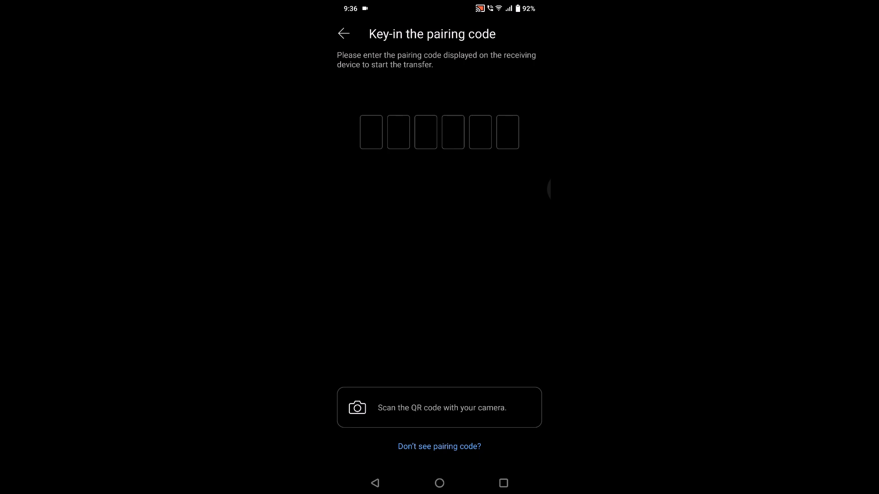
left_click(371, 131)
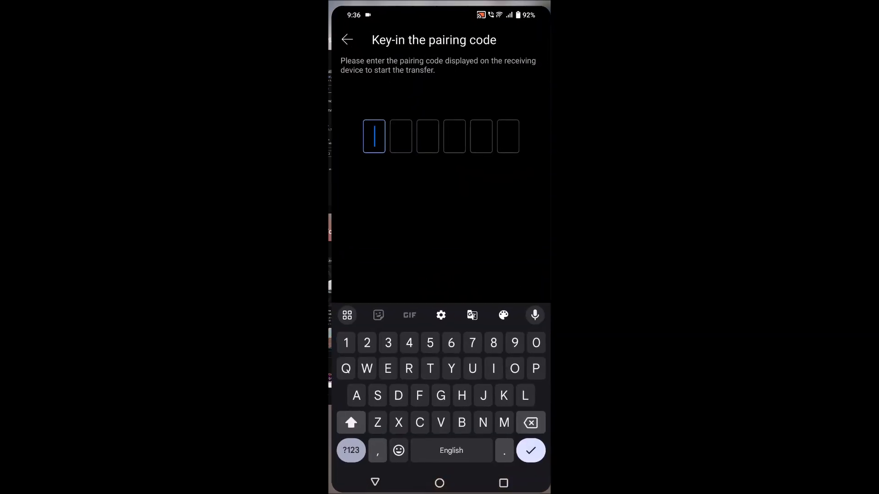
type("M9GNKK")
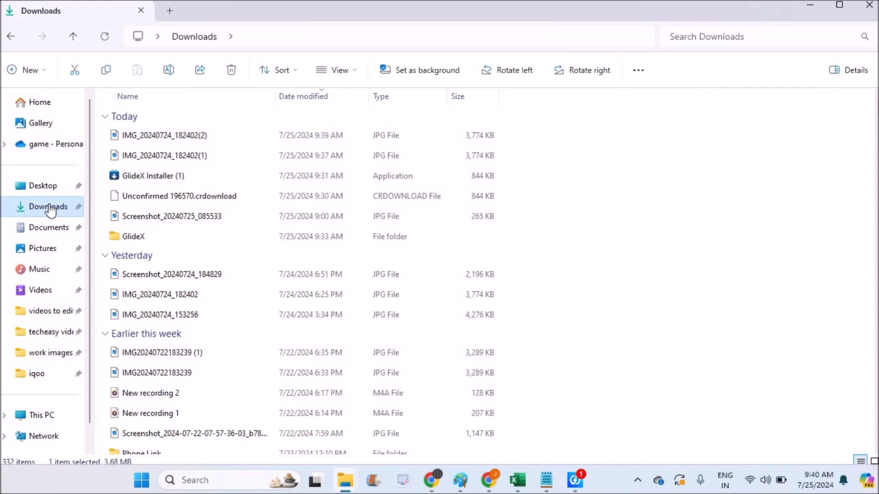
left_click(163, 156)
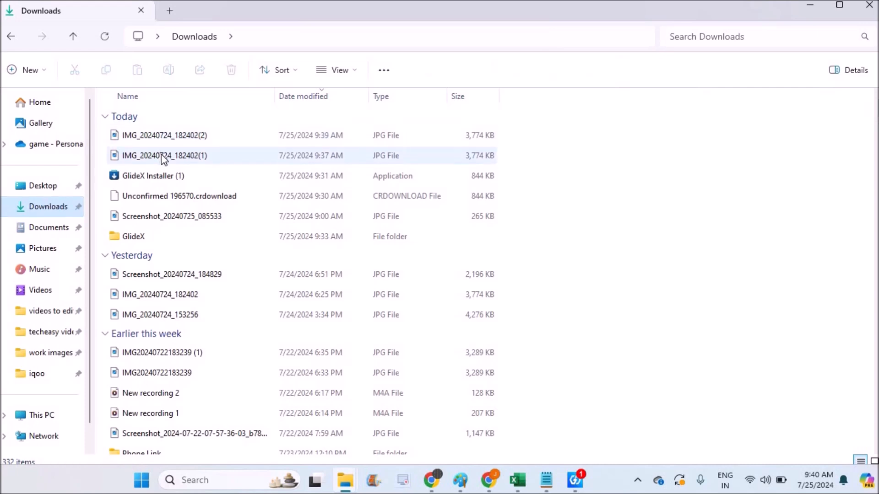
left_click(164, 155)
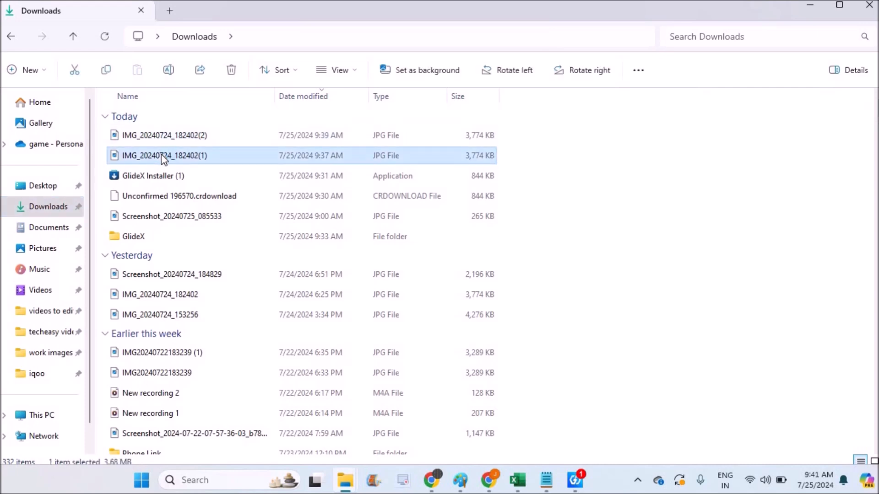